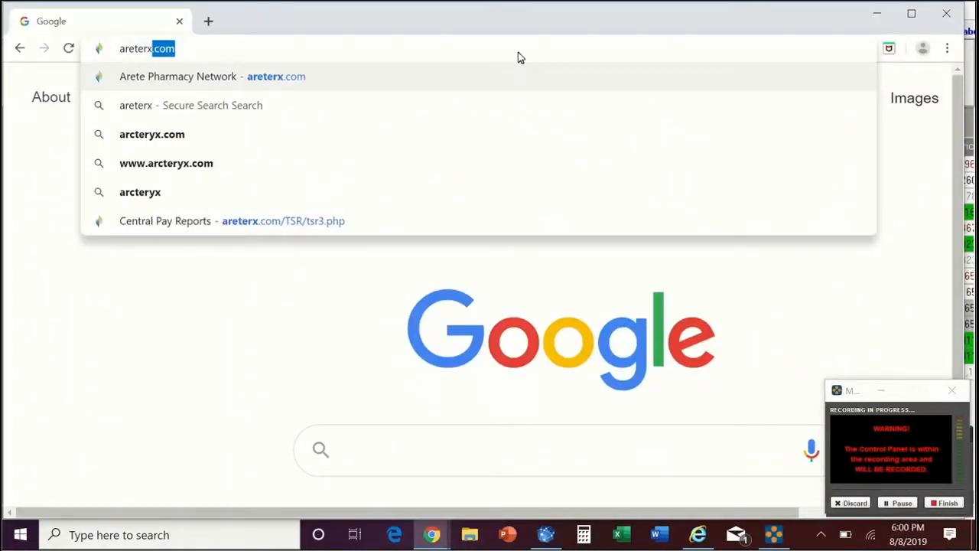
Step: Open areterx.com and log in to the pharmacy account
left_click(211, 76)
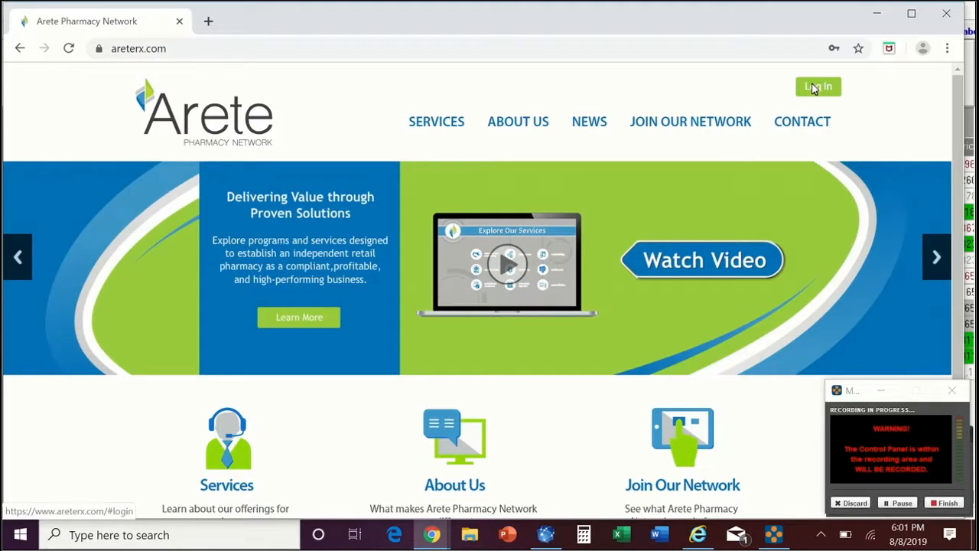
left_click(818, 86)
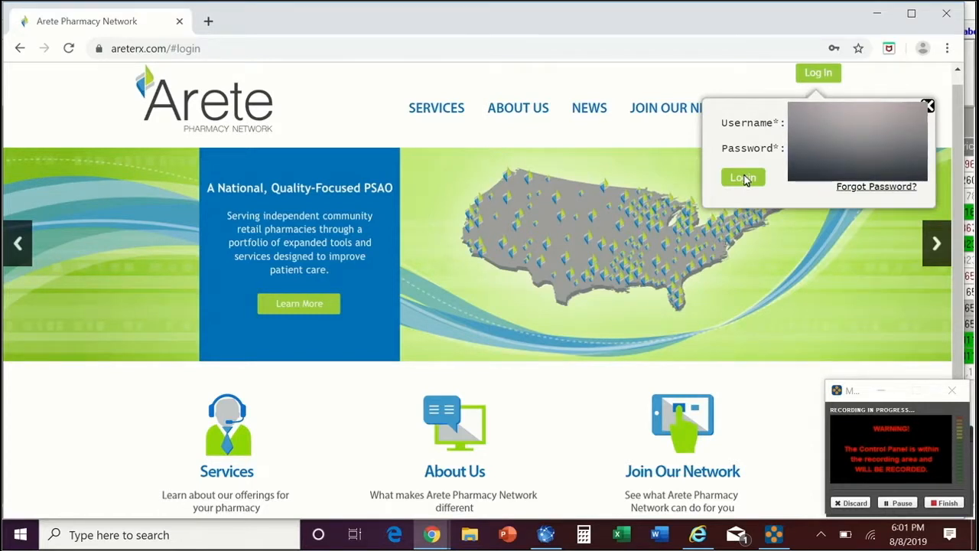
left_click(742, 177)
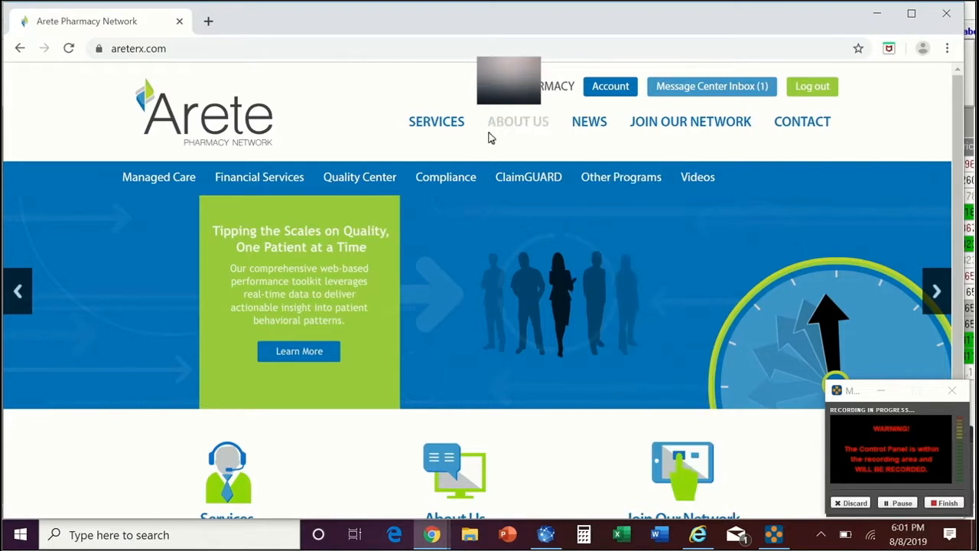
mouse_move(302, 160)
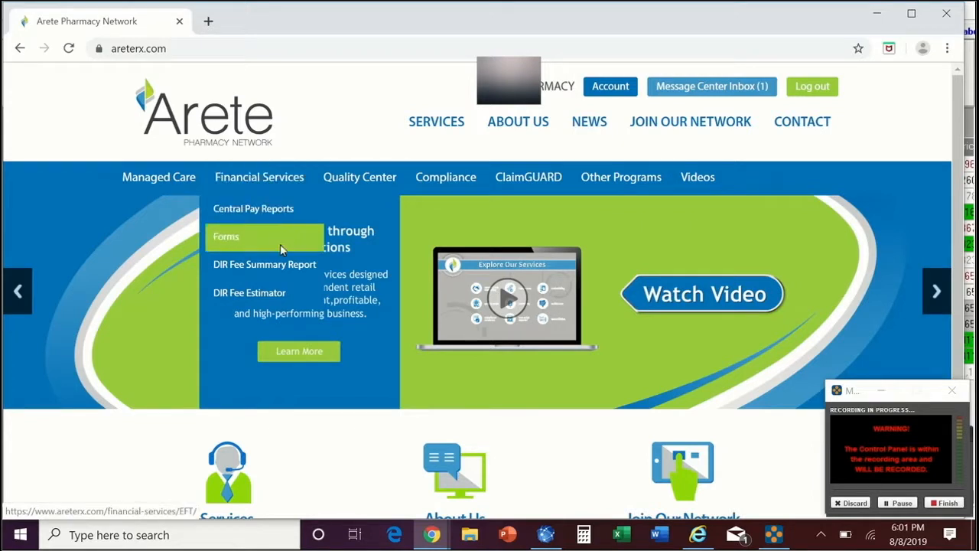
Step: Open the DIR Fee Summary Report page from Financial Services
left_click(264, 264)
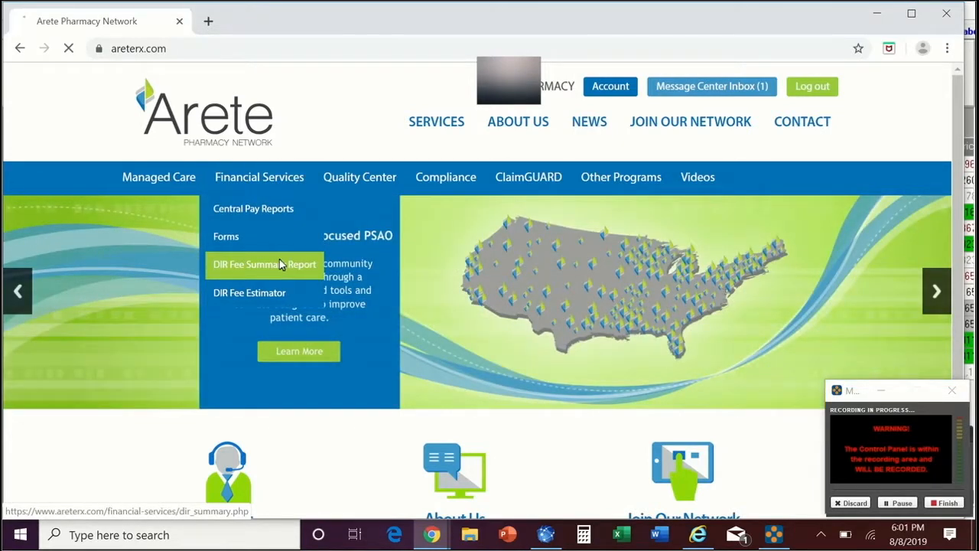
left_click(263, 264)
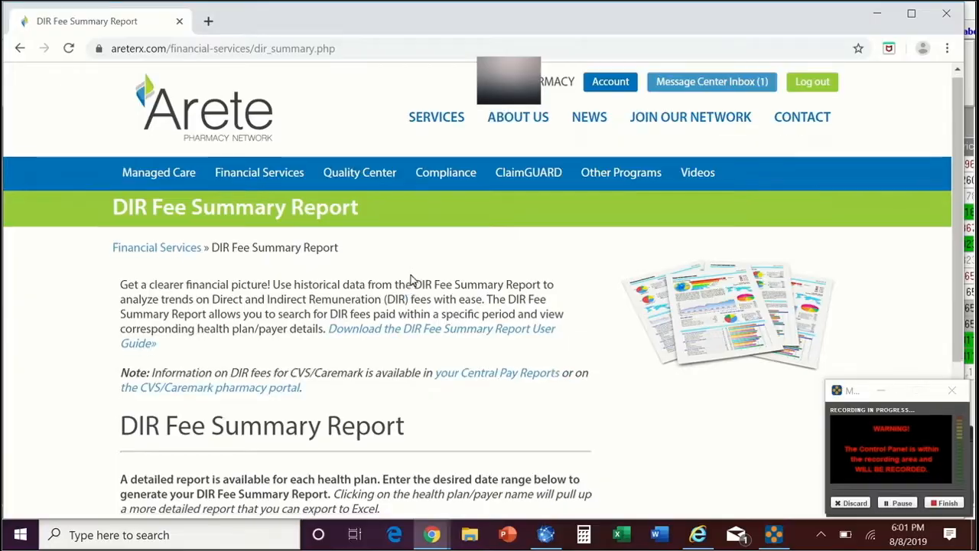
scroll("down", 3)
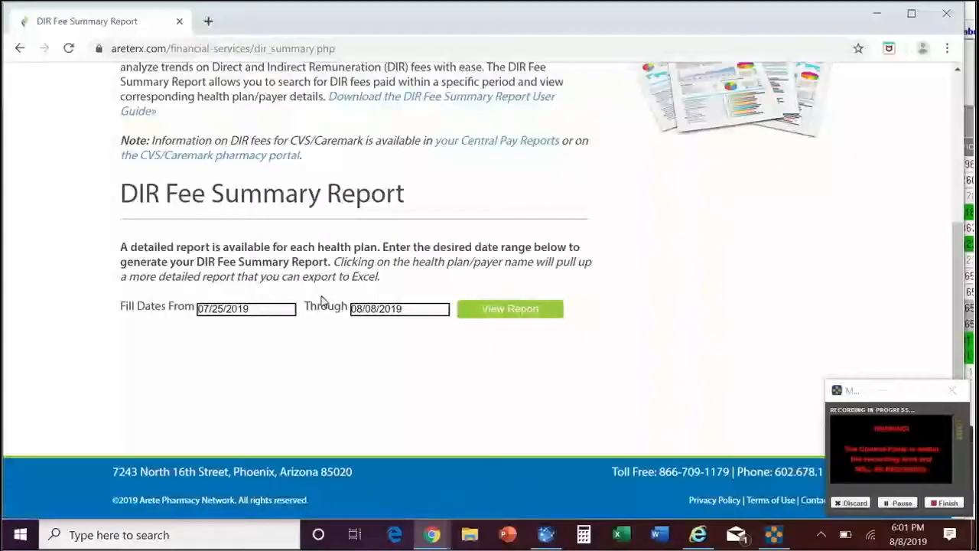
Step: Set Fill Dates from 08/01/2018 through 08/31/2018 and view the report
left_click(245, 309)
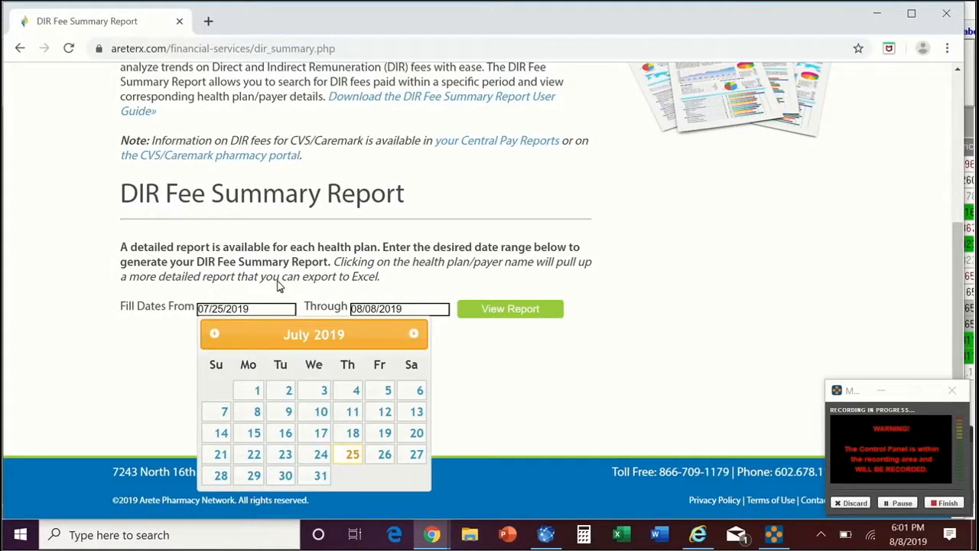
left_click(215, 333)
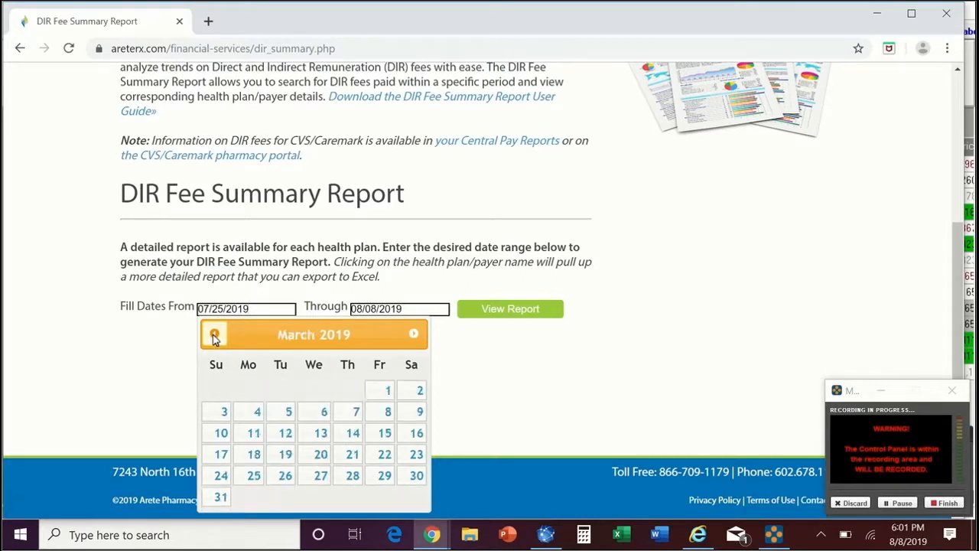
left_click(215, 333)
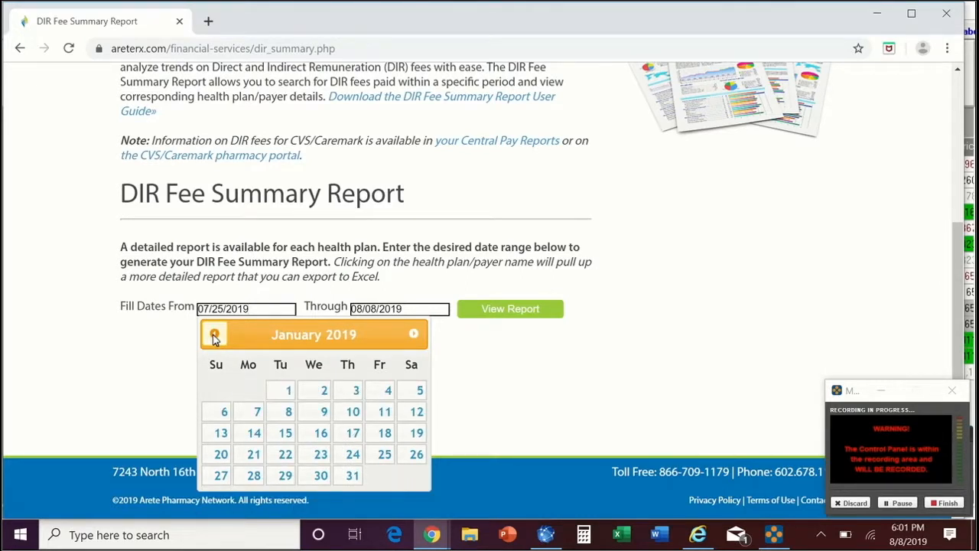
left_click(214, 334)
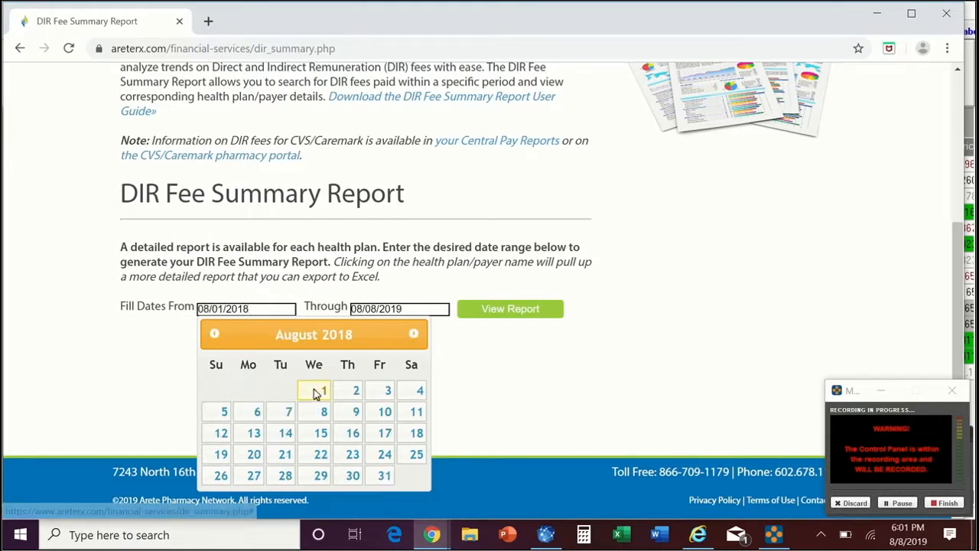
left_click(414, 334)
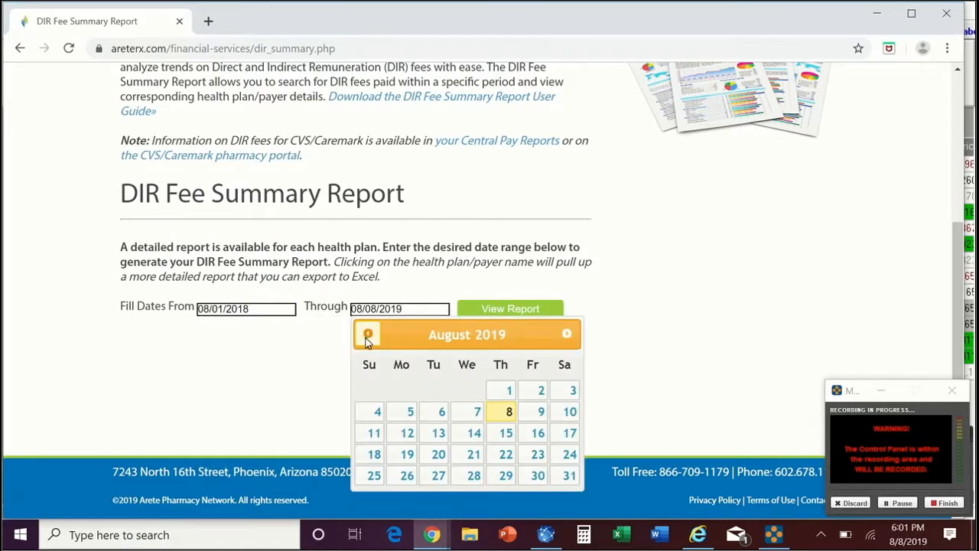
left_click(368, 334)
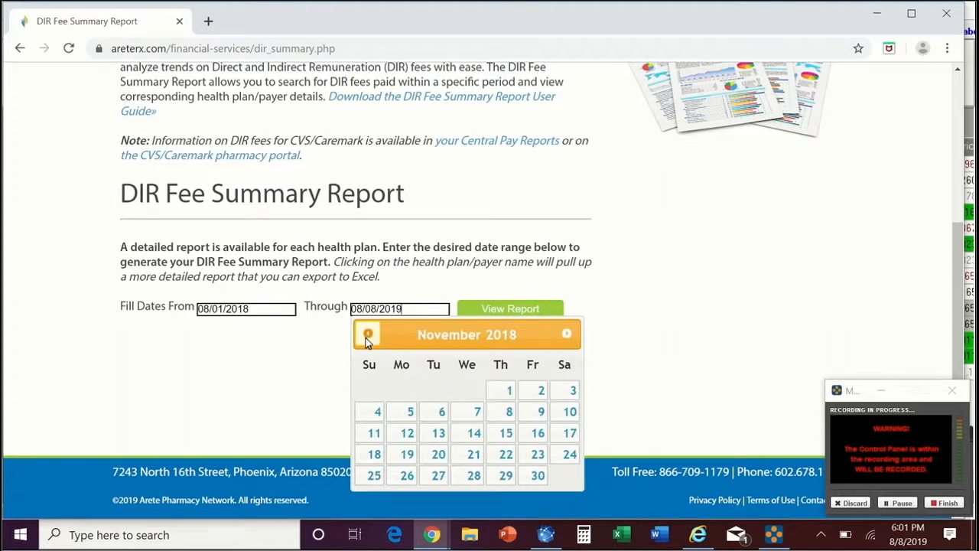
left_click(368, 334)
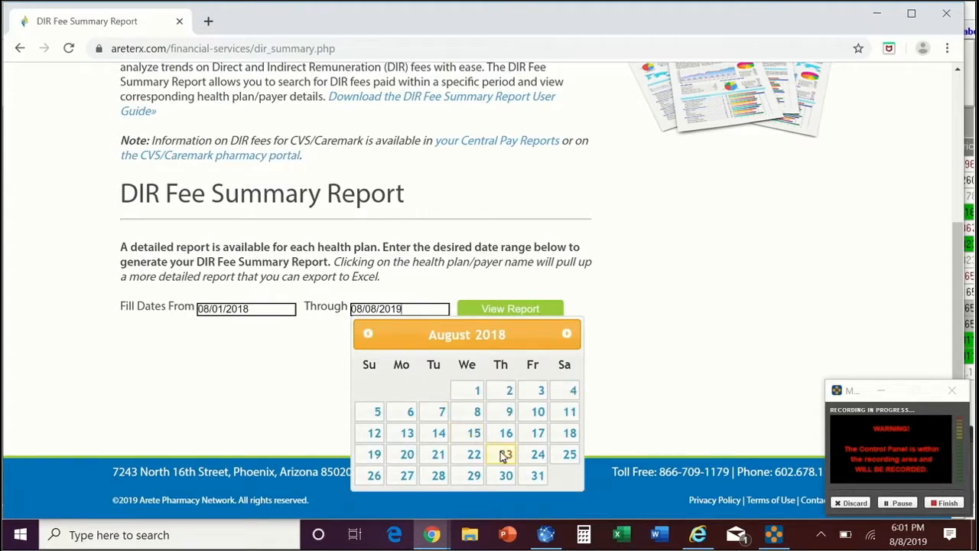
left_click(510, 308)
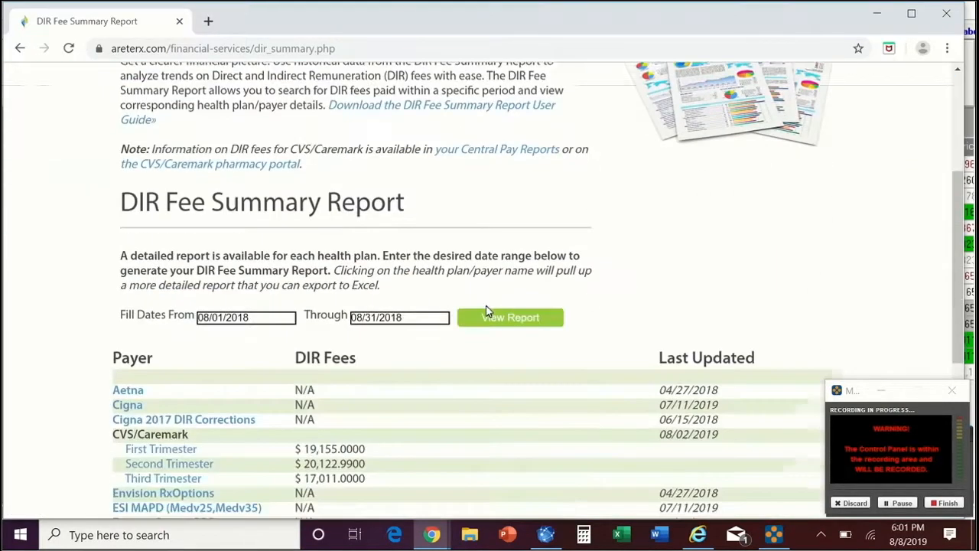
Step: Scroll through the August 2018 payer table totaling $58,447.21 in DIR fees
scroll("down", 3)
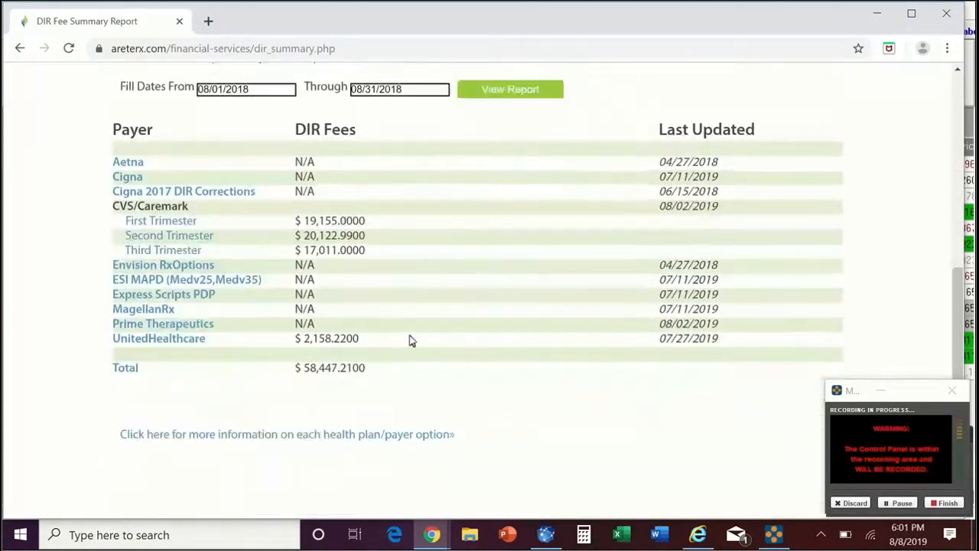
mouse_move(395, 374)
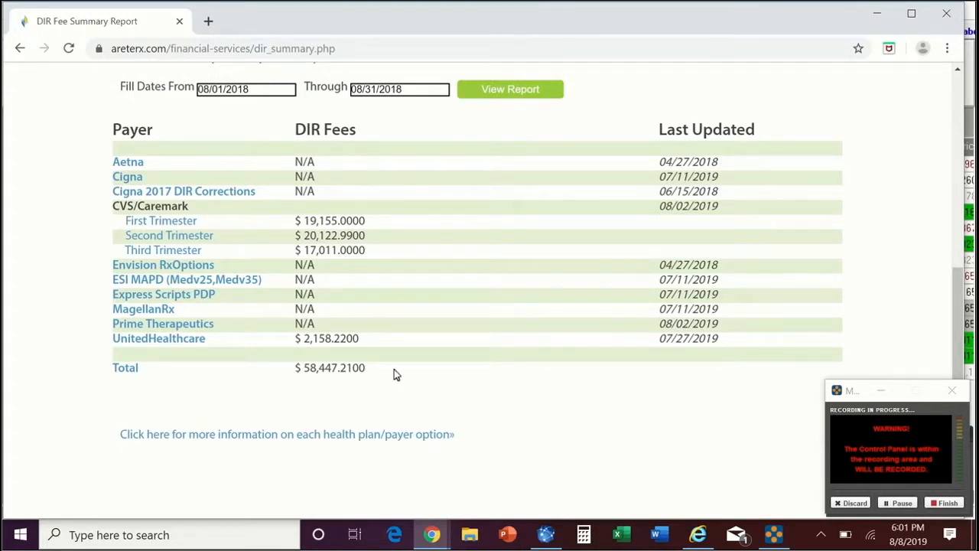
scroll("up", 3)
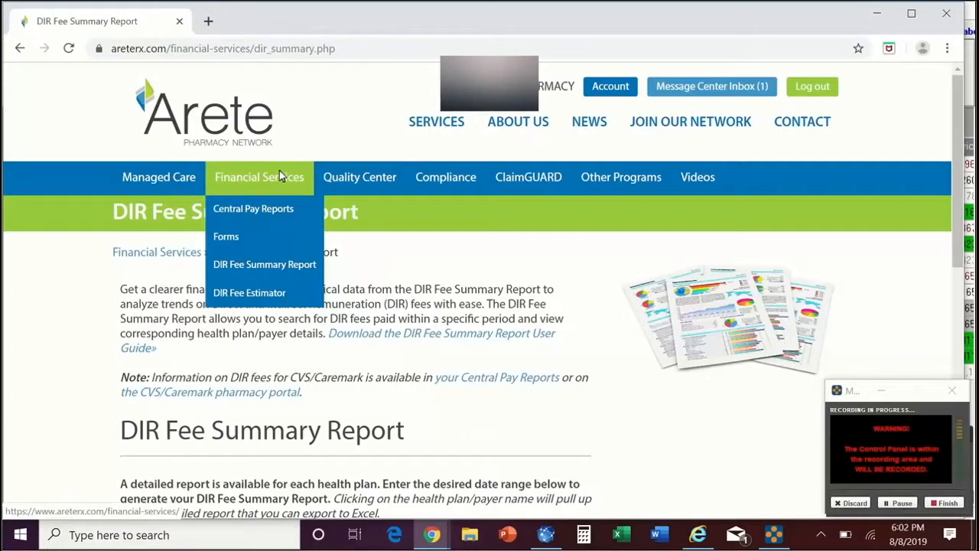
mouse_move(268, 199)
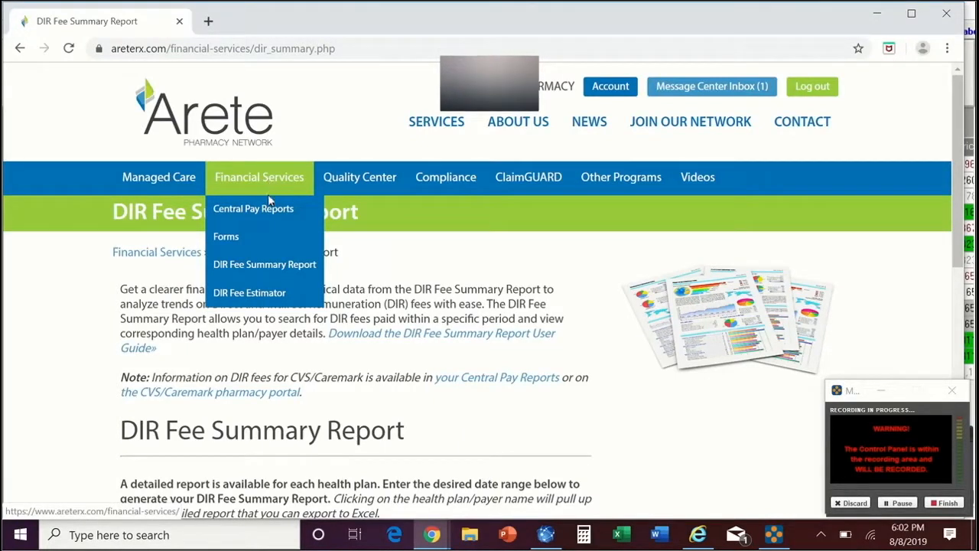
mouse_move(253, 208)
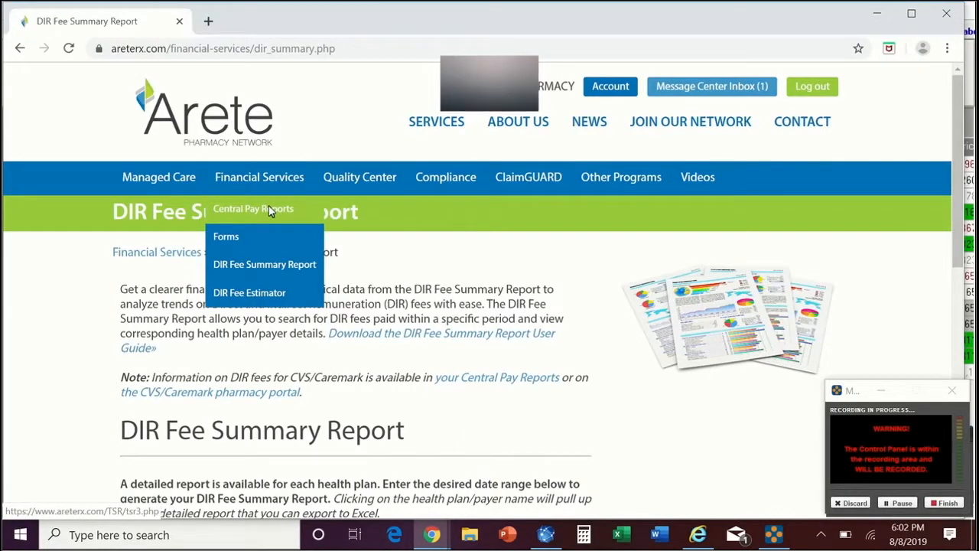
Step: Open Central Pay Reports and set payment dates 10/01/2018 through 10/31/2018
left_click(253, 208)
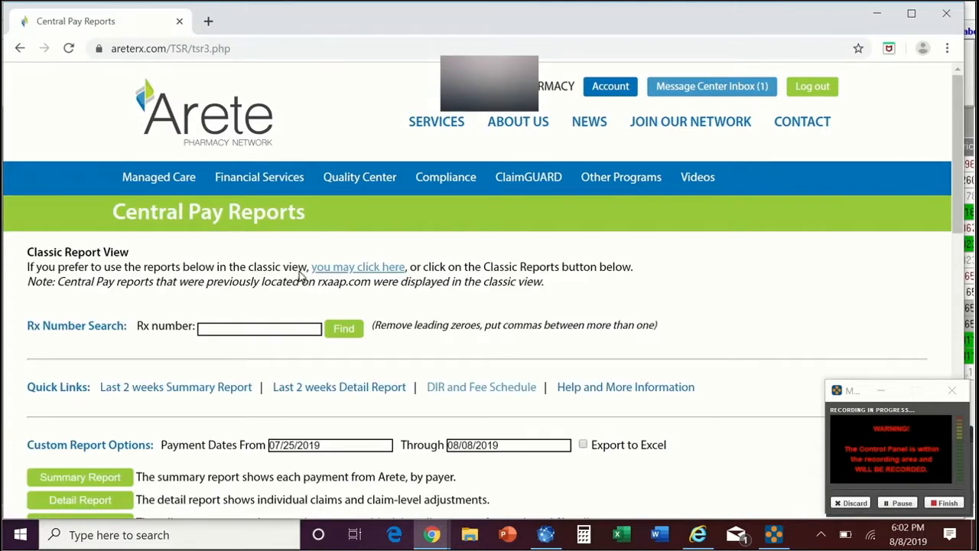
scroll("down", 3)
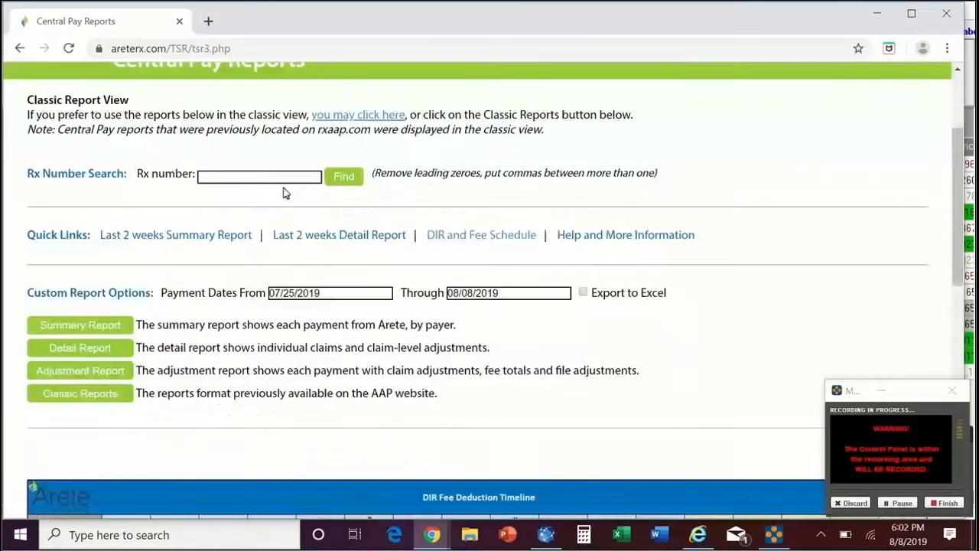
mouse_move(283, 181)
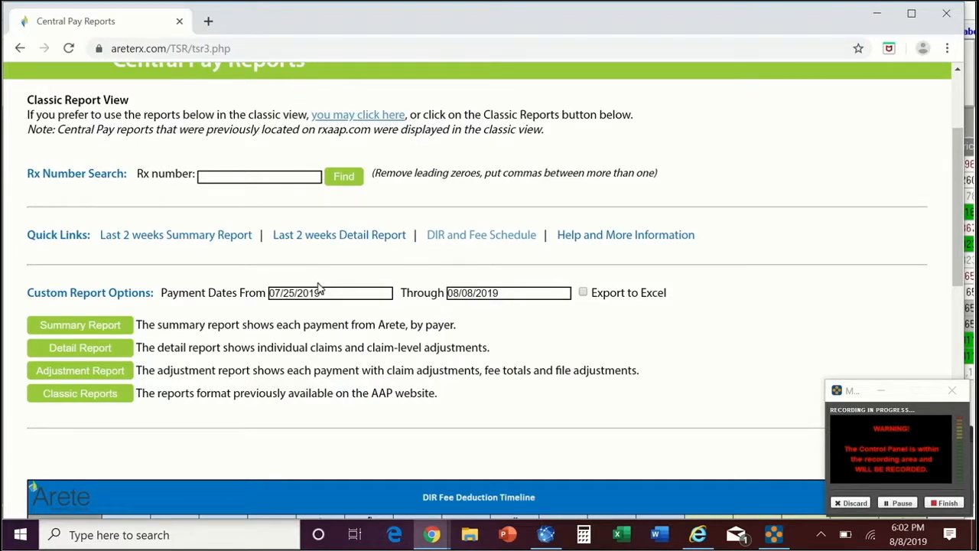
left_click(330, 292)
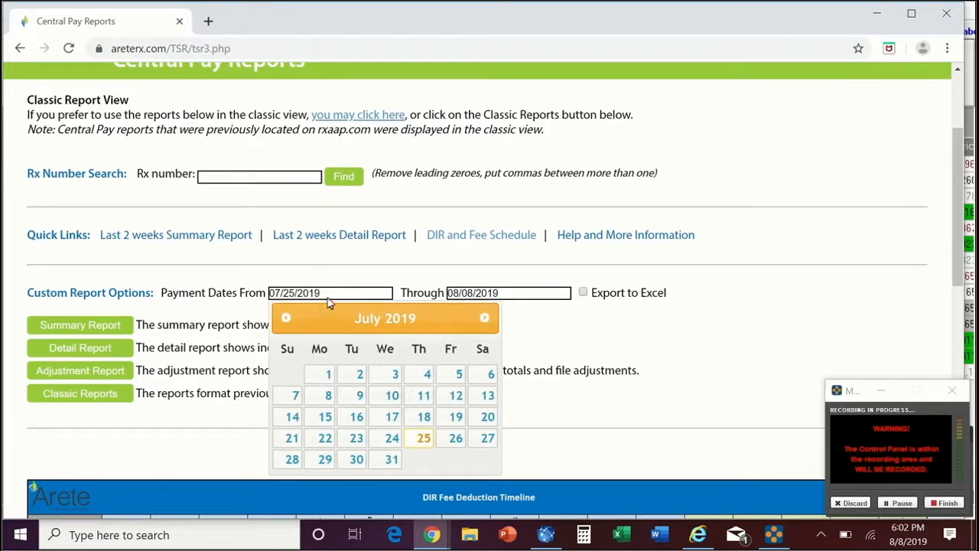
left_click(286, 318)
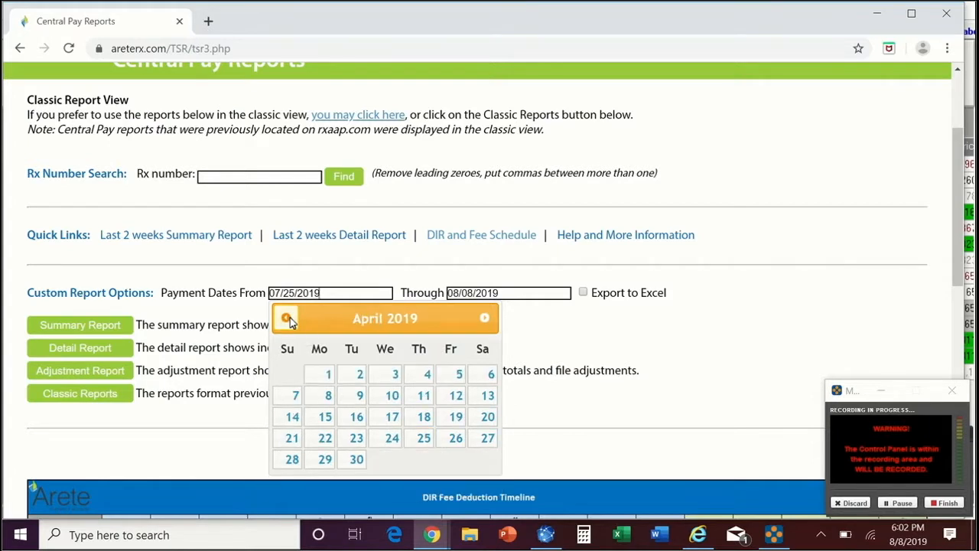
left_click(287, 318)
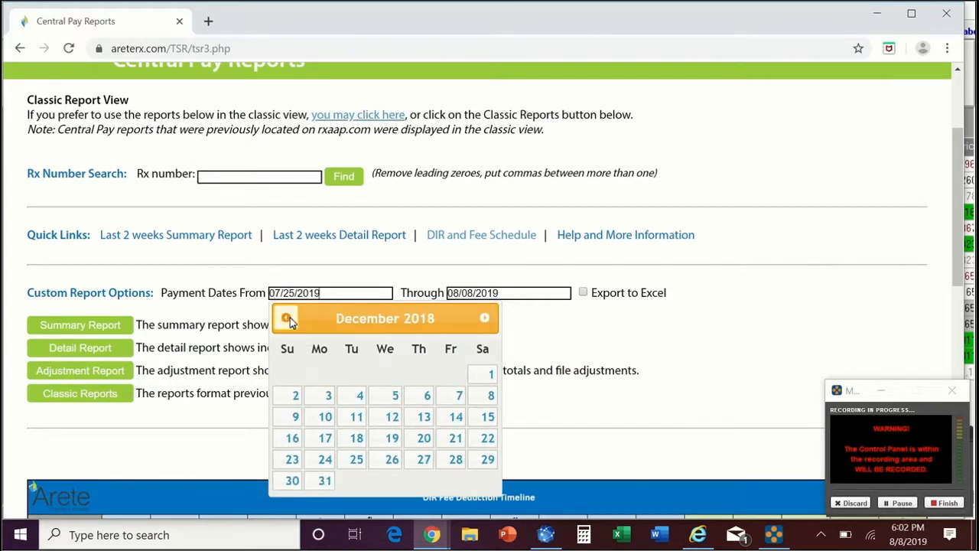
left_click(286, 318)
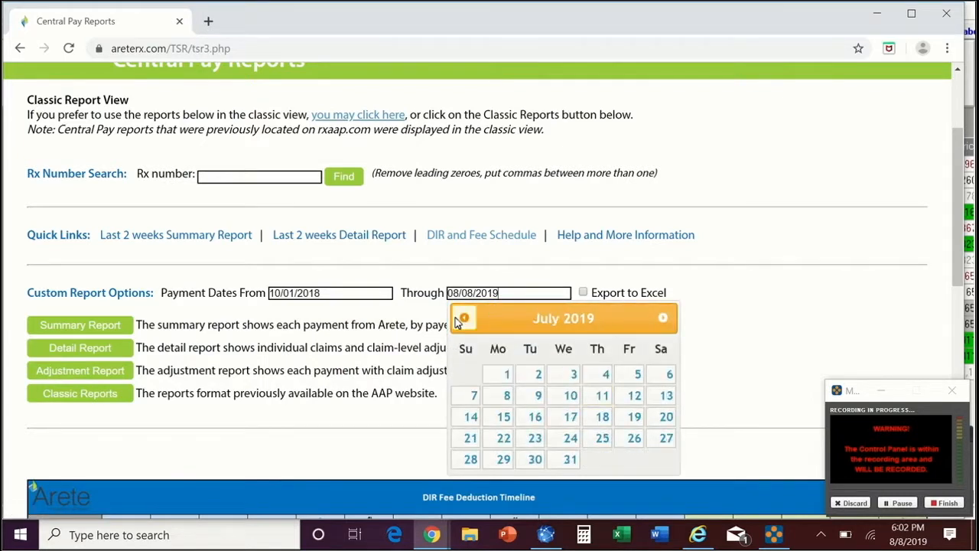
left_click(463, 317)
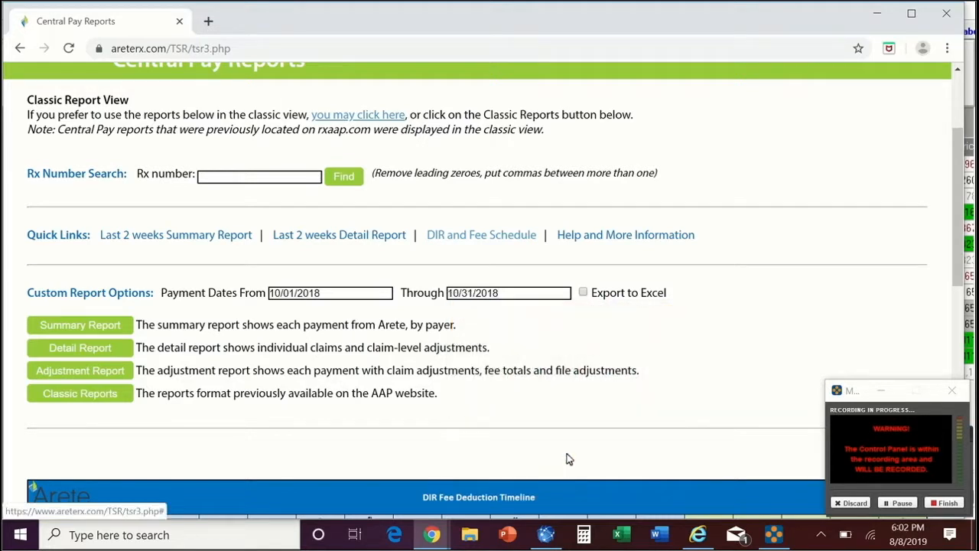
mouse_move(110, 348)
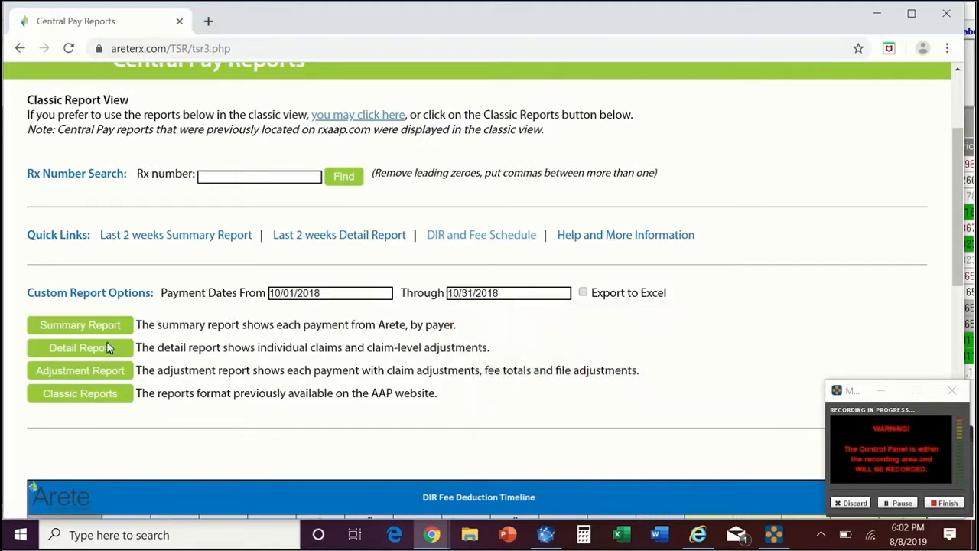
mouse_move(104, 351)
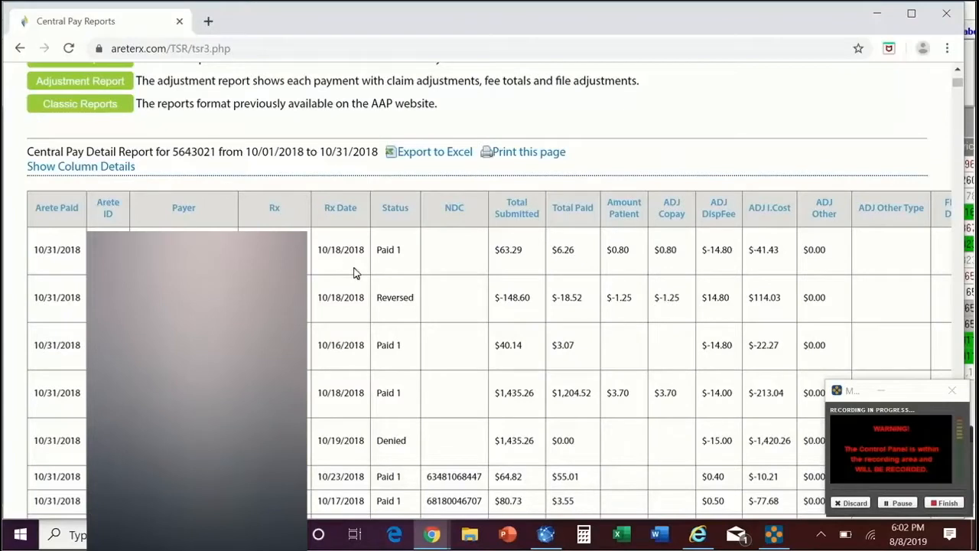
mouse_move(359, 269)
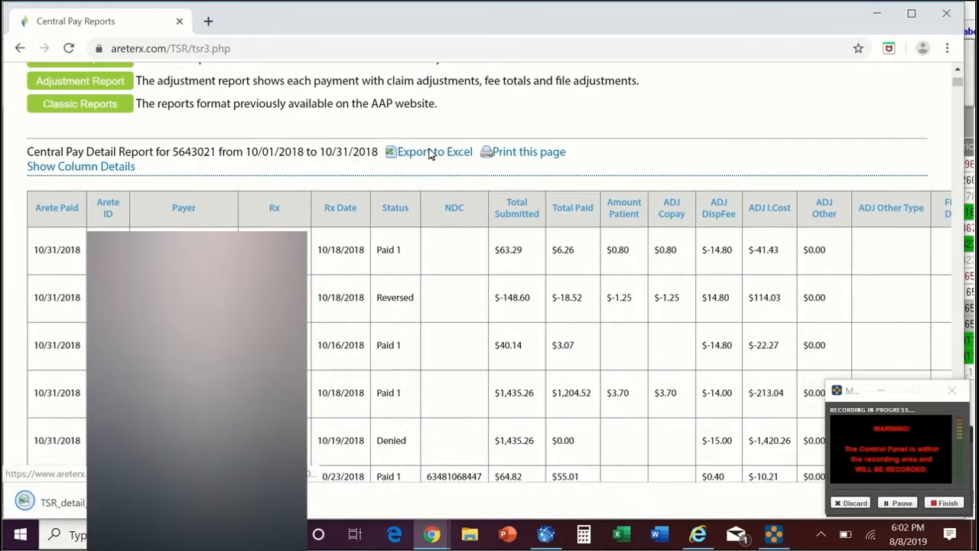
Step: Export the October 2018 Central Pay Detail report and open the downloaded TSR_detail file
left_click(434, 152)
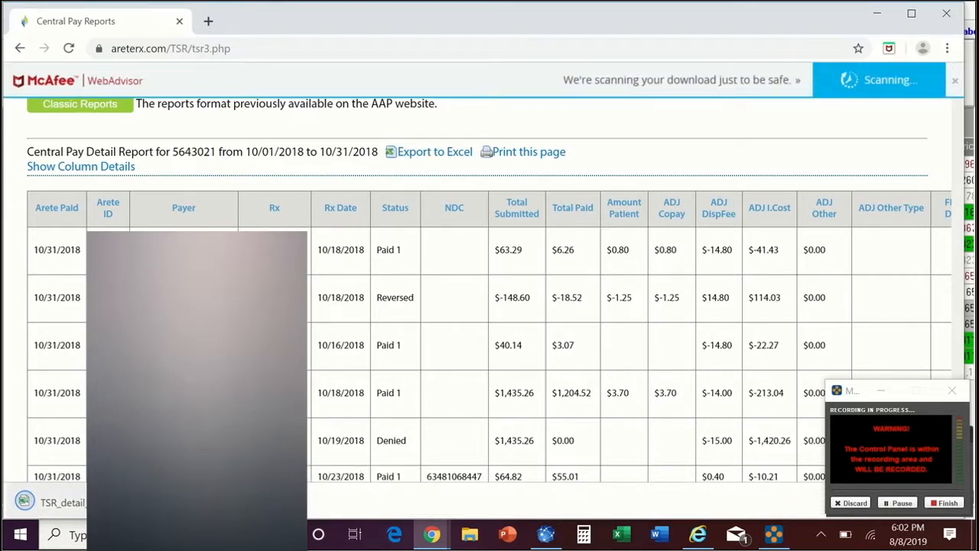
left_click(428, 152)
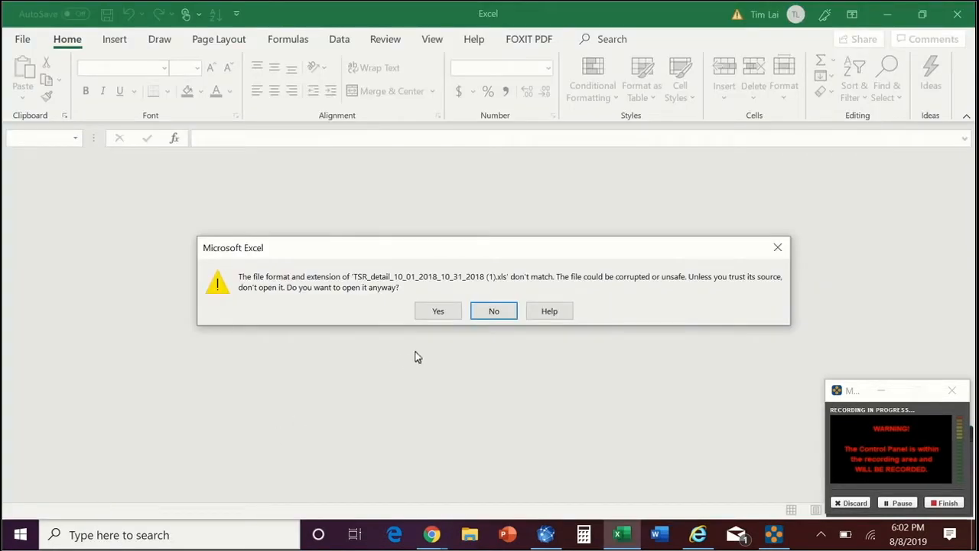
Step: Accept the file-format warning and widen column A and the other date columns
left_click(437, 311)
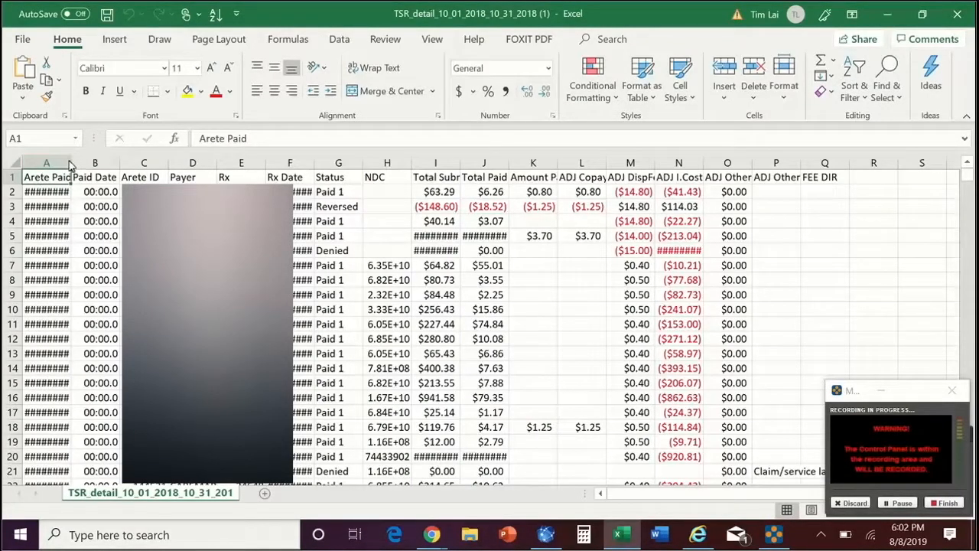
left_click_drag(69, 162, 82, 162)
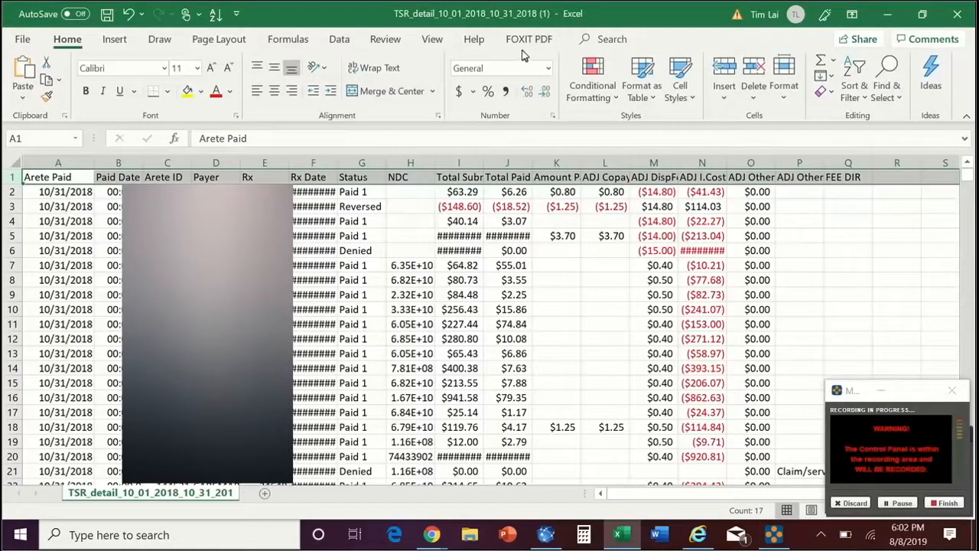
left_click(432, 39)
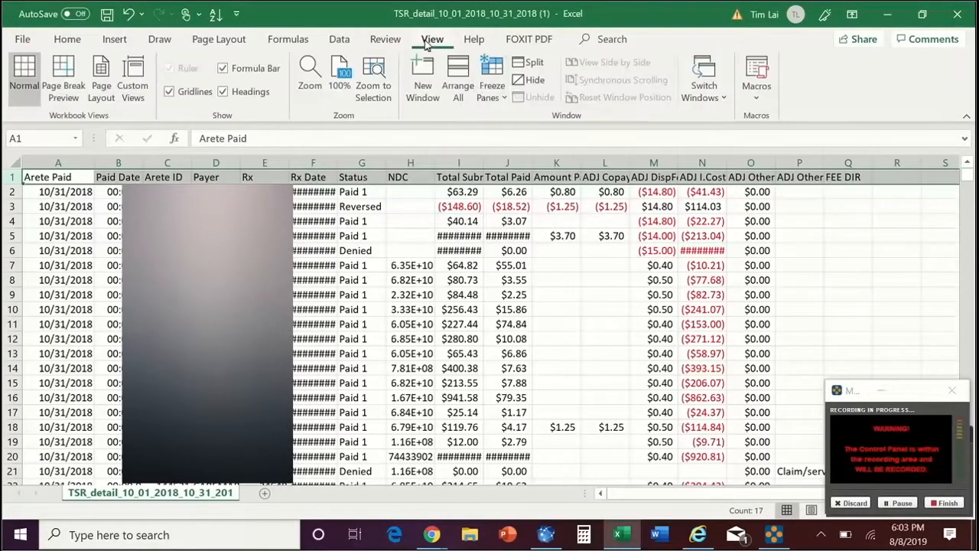
left_click(492, 81)
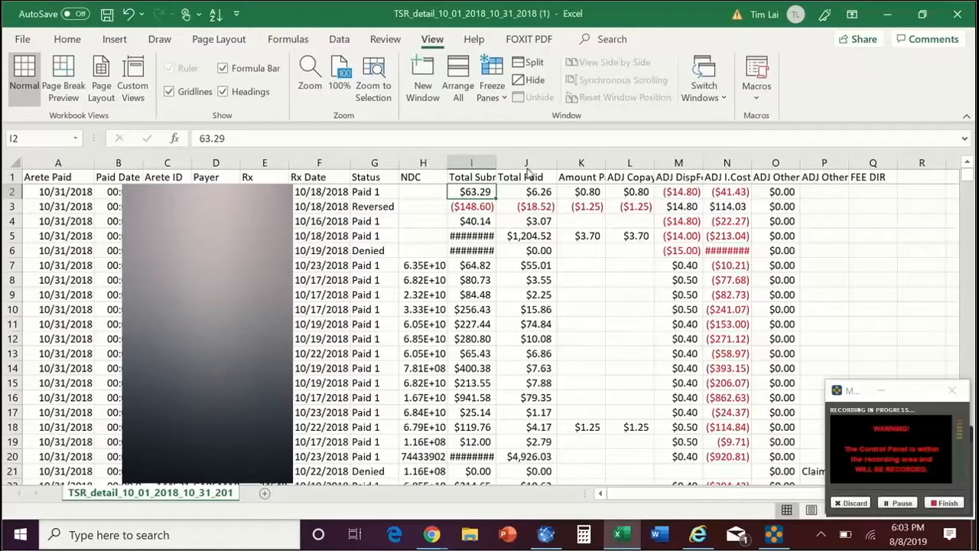
Step: Select the FEE DIR column Q and bring up Home's Sort & Filter options
left_click(526, 163)
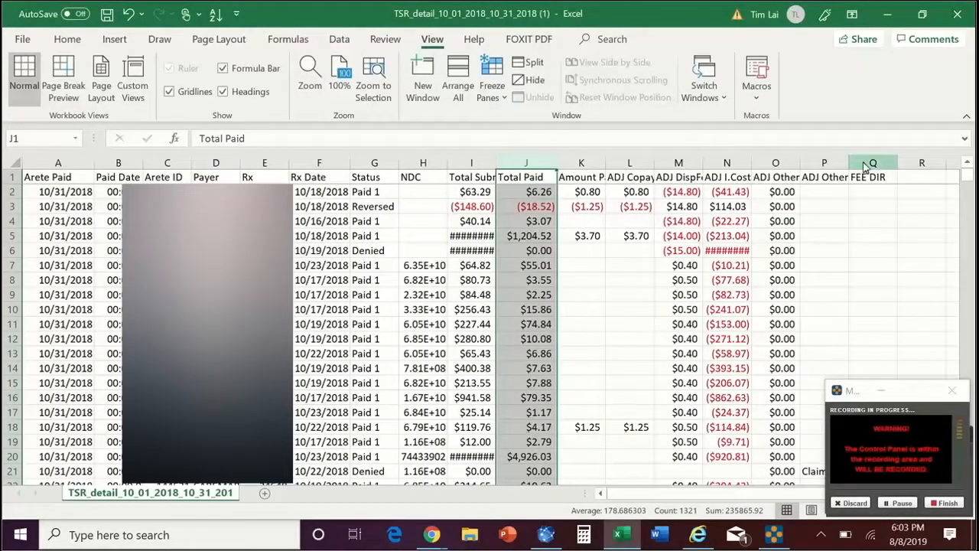
left_click(871, 163)
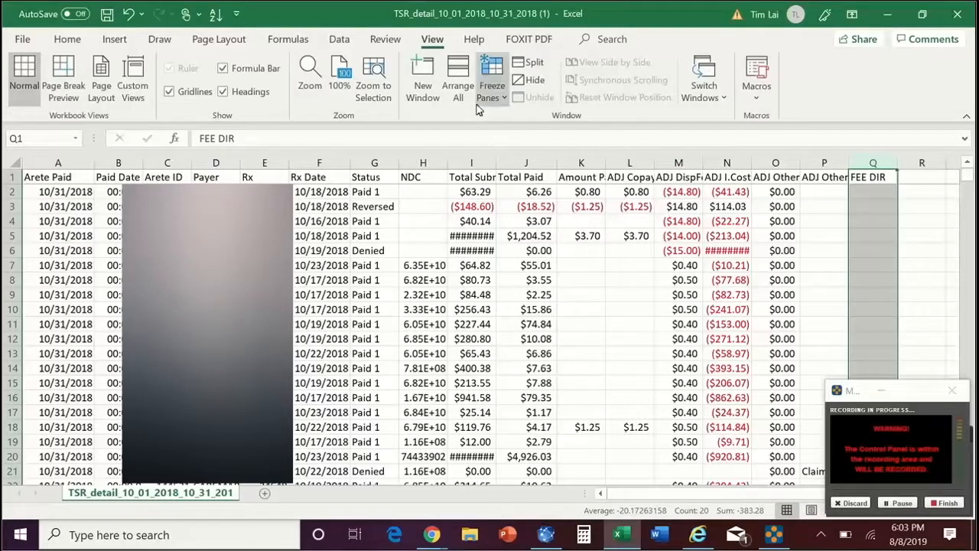
left_click(22, 39)
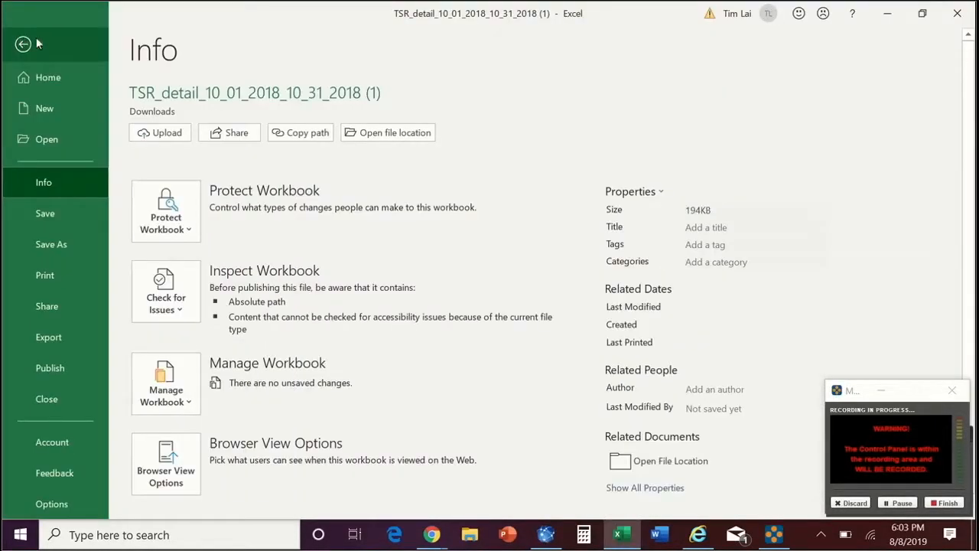
left_click(23, 43)
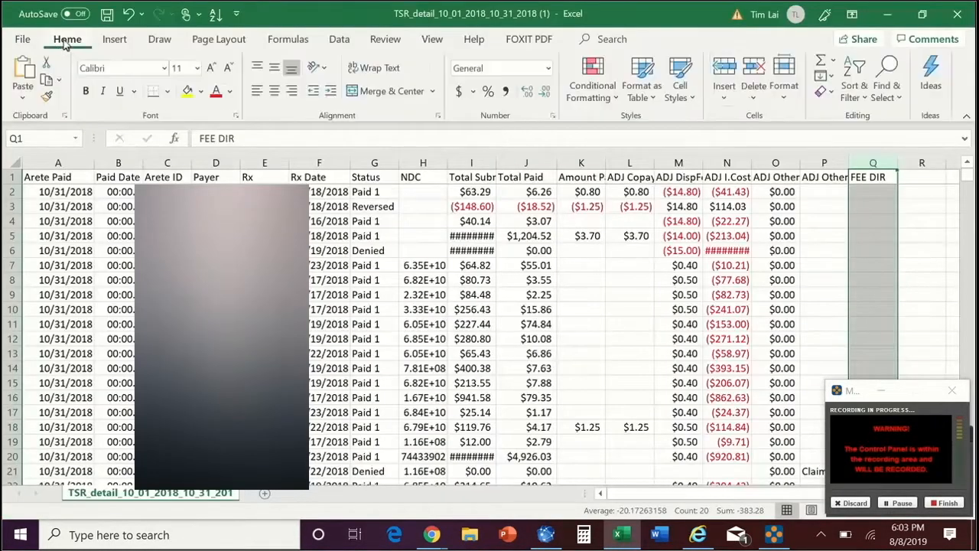
left_click(854, 77)
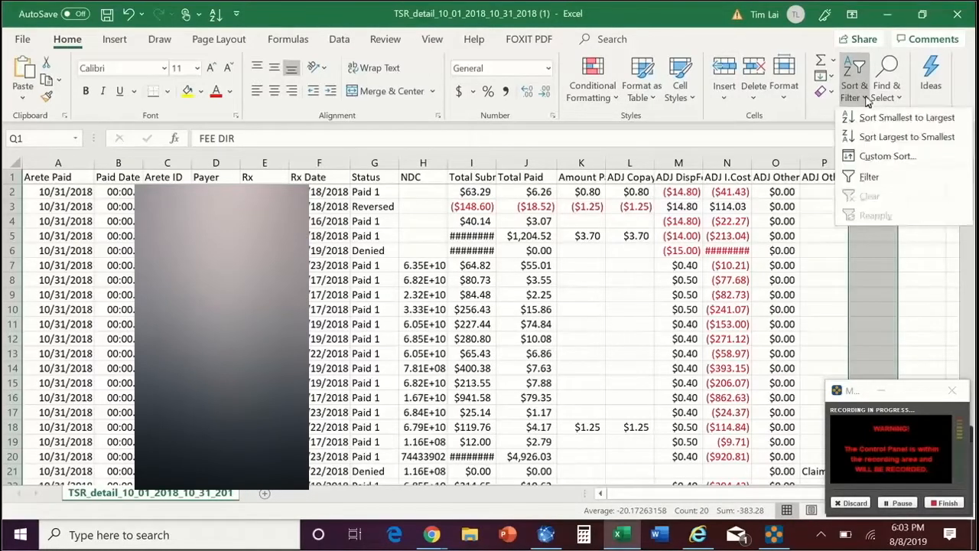
Step: Sort Largest to Smallest by FEE DIR, expanding the selection, and check row 3's fee
left_click(906, 117)
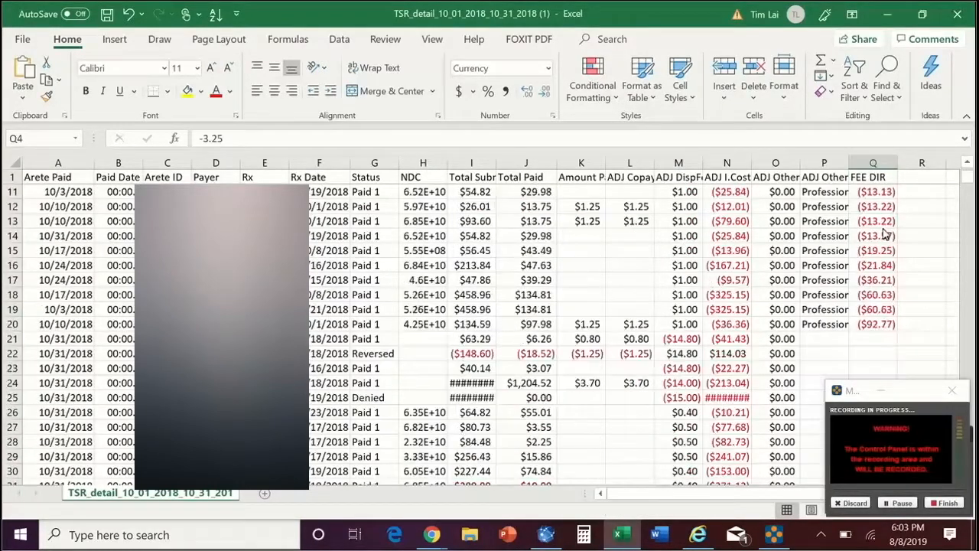
mouse_move(738, 315)
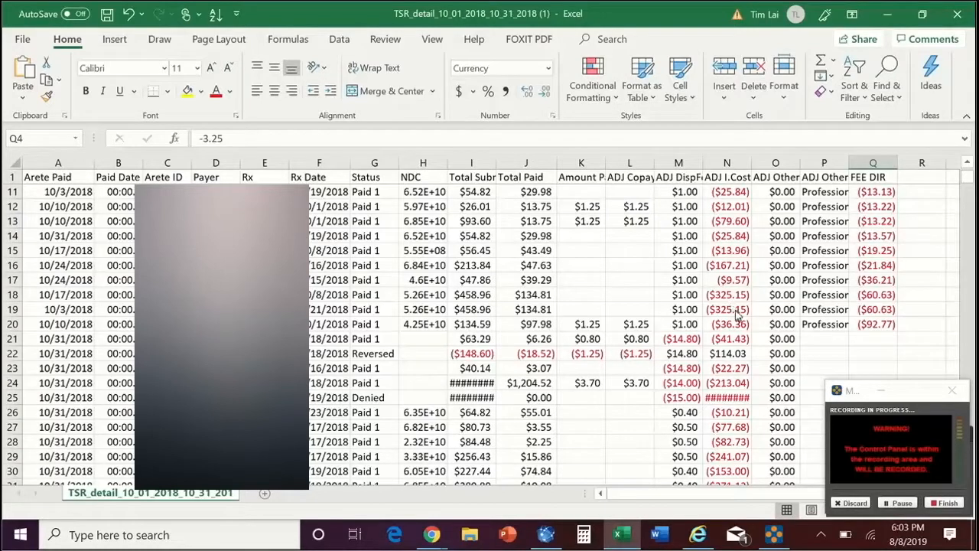
mouse_move(871, 333)
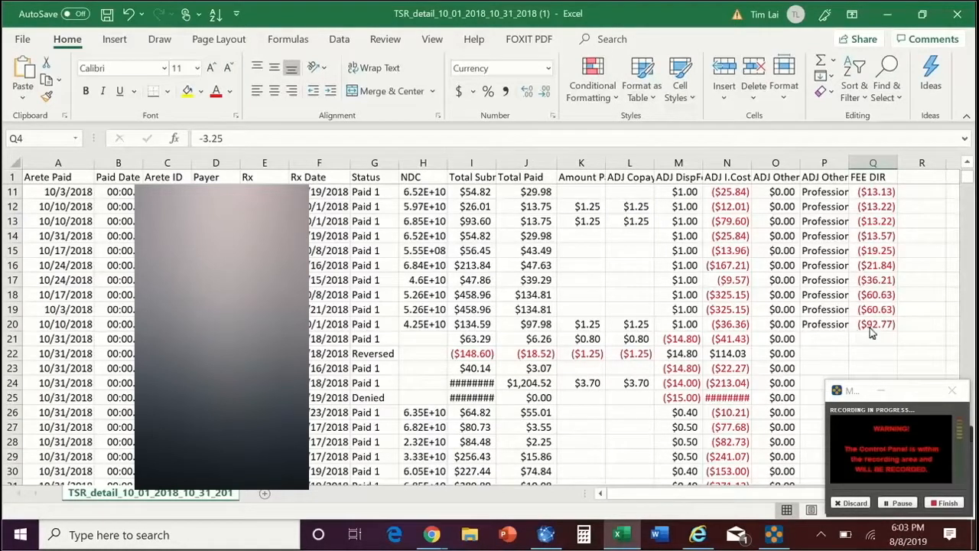
mouse_move(872, 333)
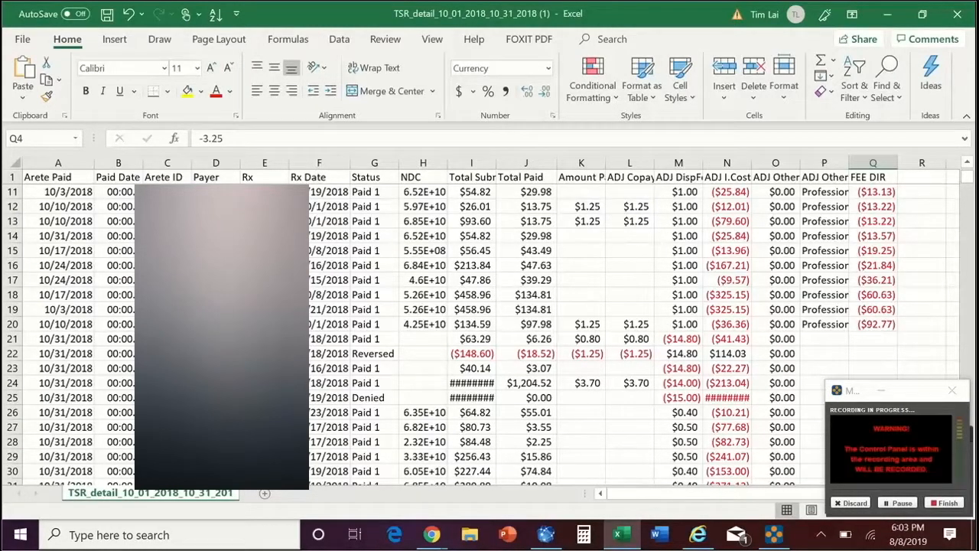
scroll("up", 3)
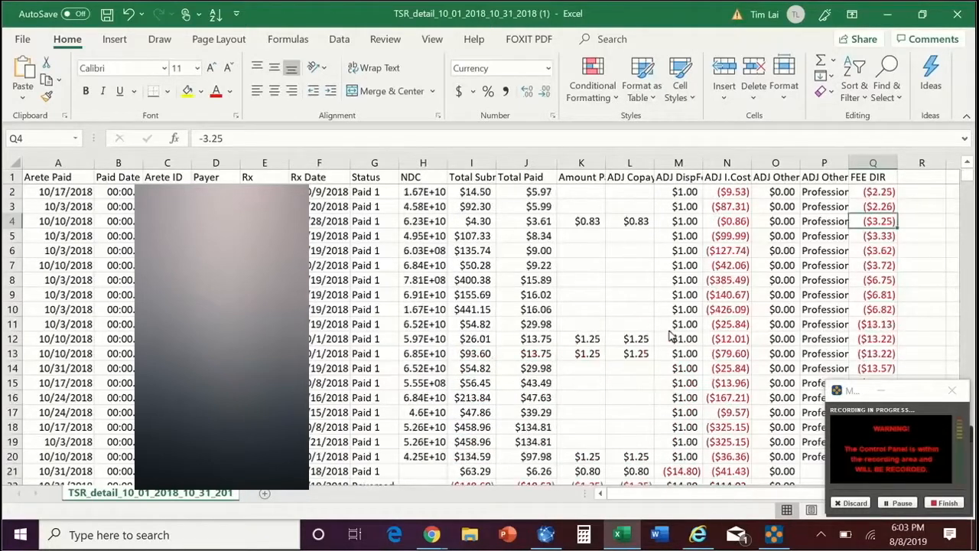
mouse_move(815, 253)
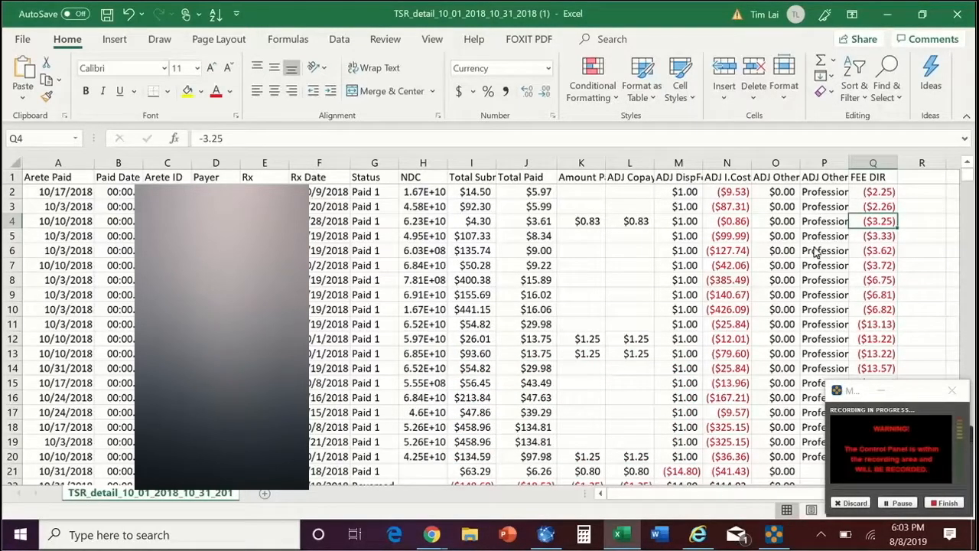
left_click(872, 206)
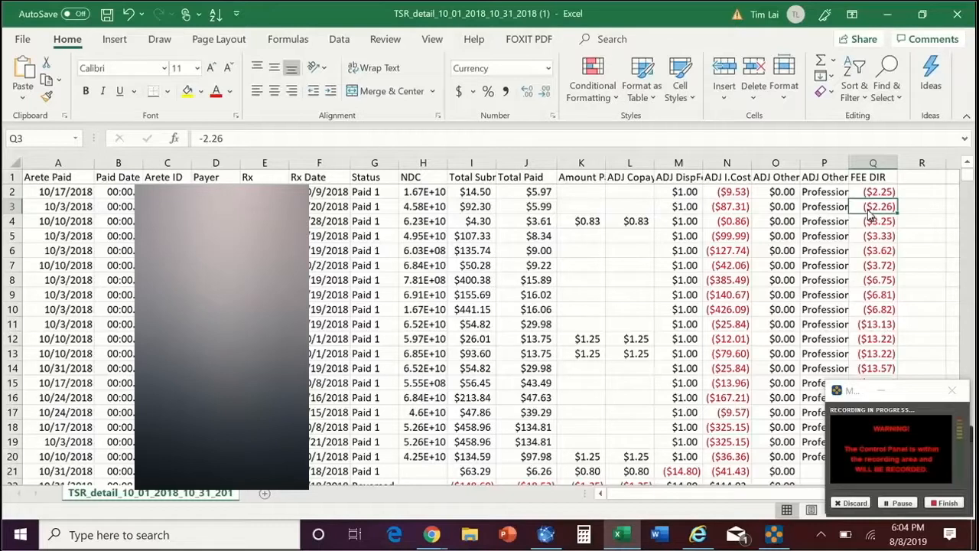
mouse_move(591, 224)
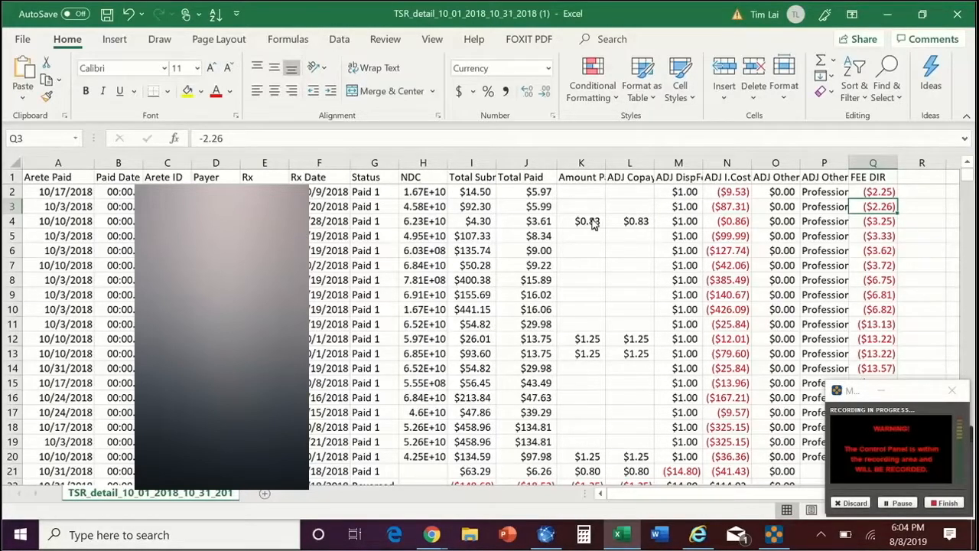
mouse_move(581, 288)
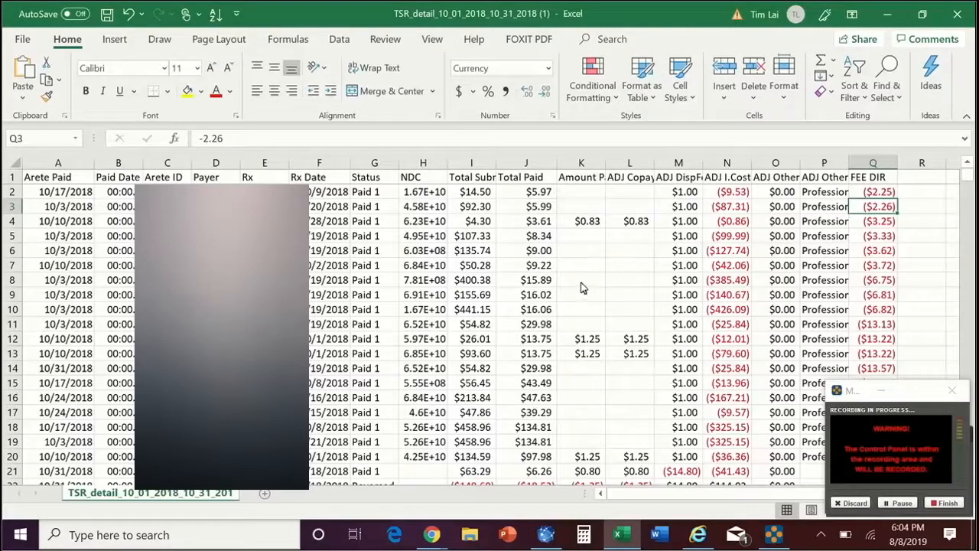
scroll("down", 3)
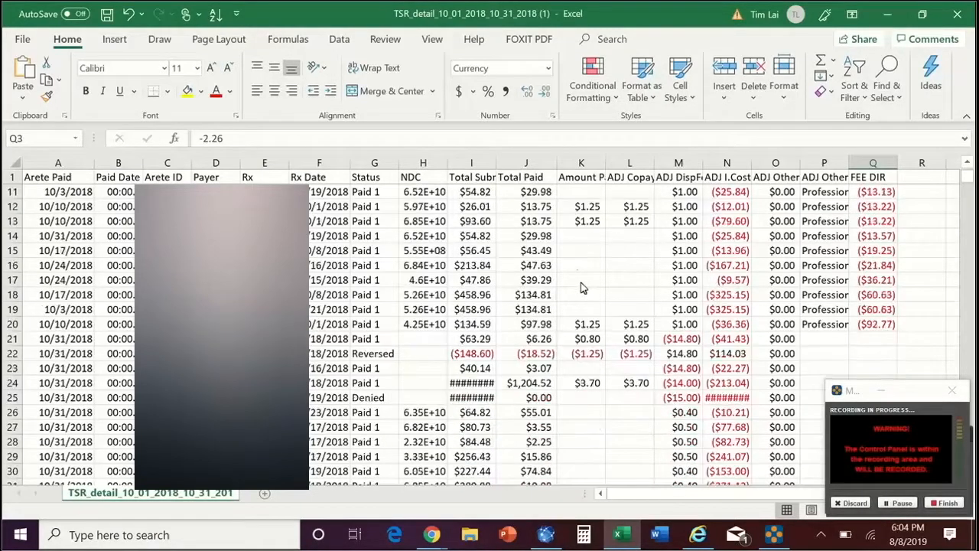
mouse_move(475, 321)
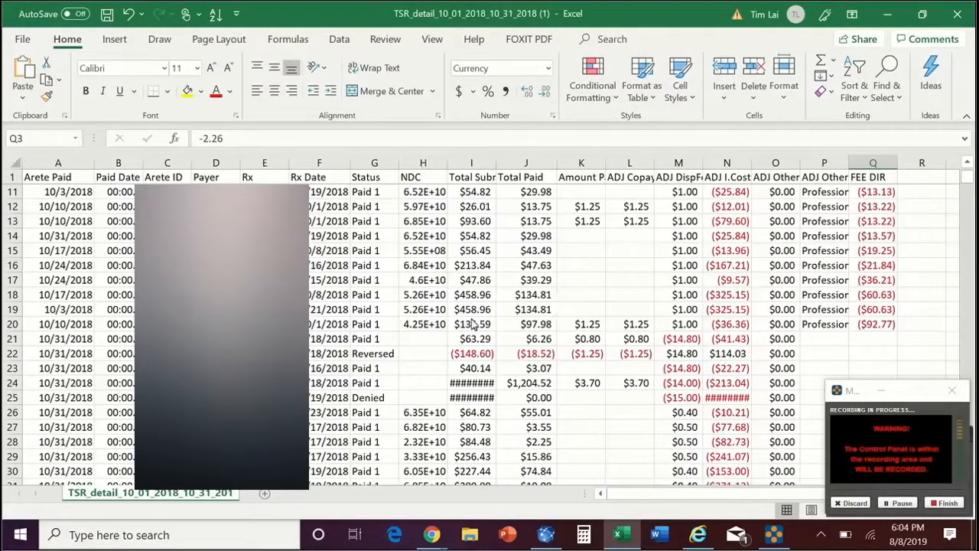
Step: Check the ($60.63) FEE DIR amount in cell Q19
left_click(876, 309)
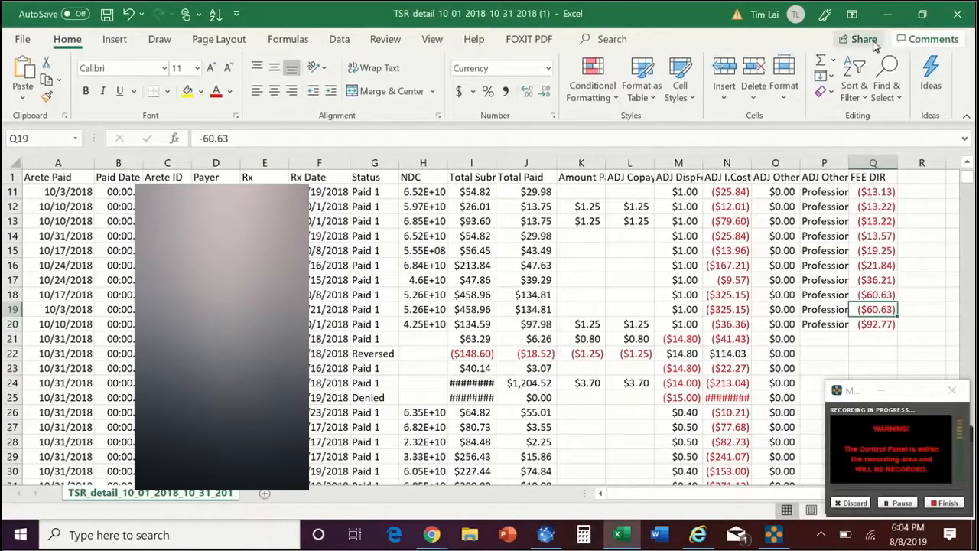
mouse_move(814, 110)
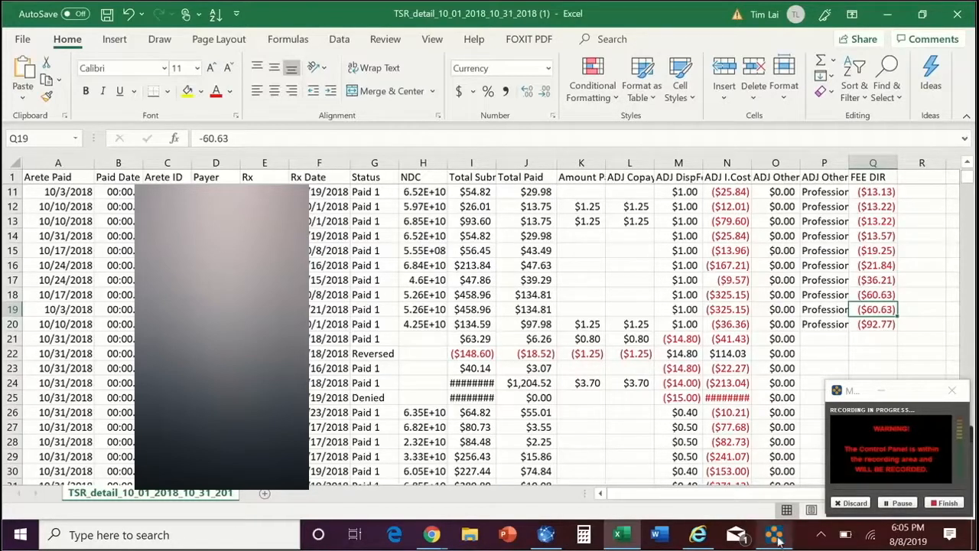
mouse_move(459, 530)
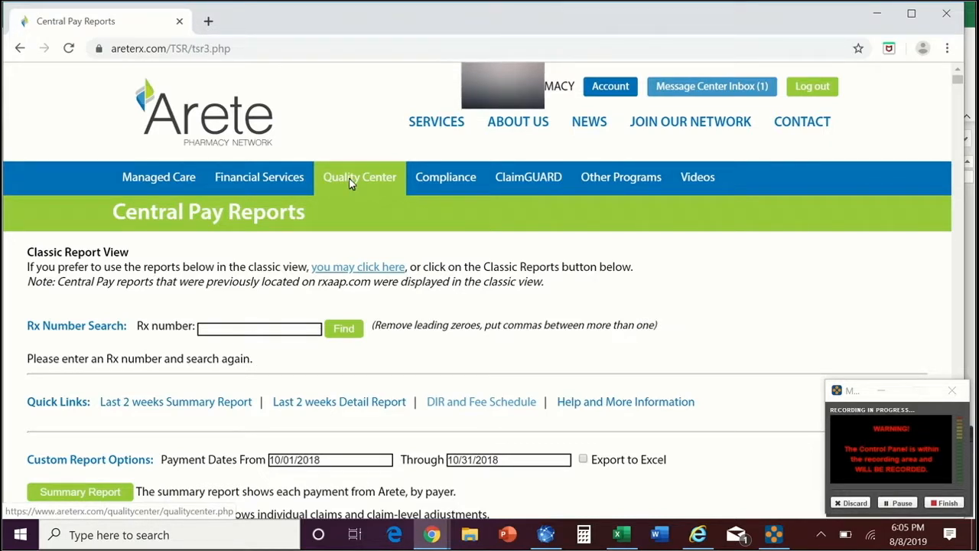
Step: Open Quality Center and scroll to the Your Data at a Glance EQuIPP scores
left_click(360, 177)
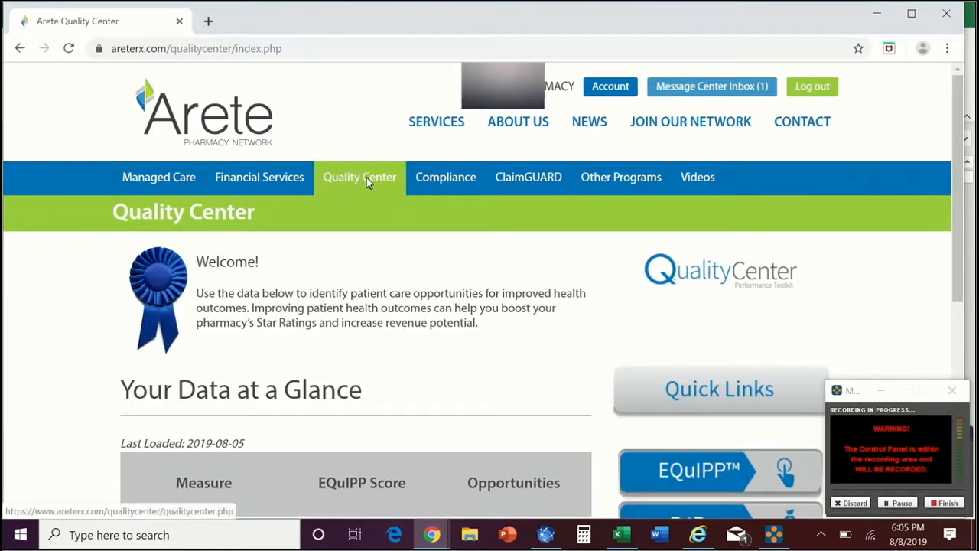
mouse_move(419, 299)
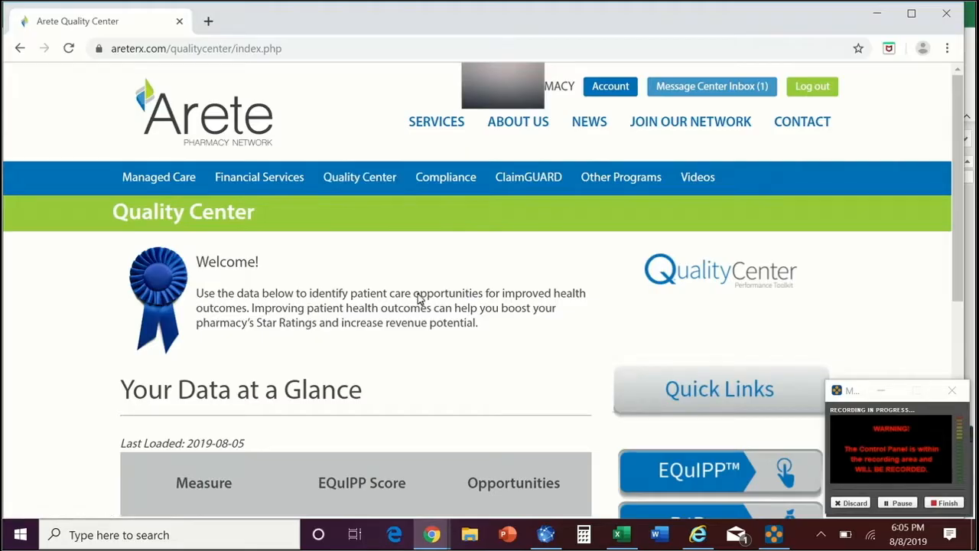
scroll("down", 3)
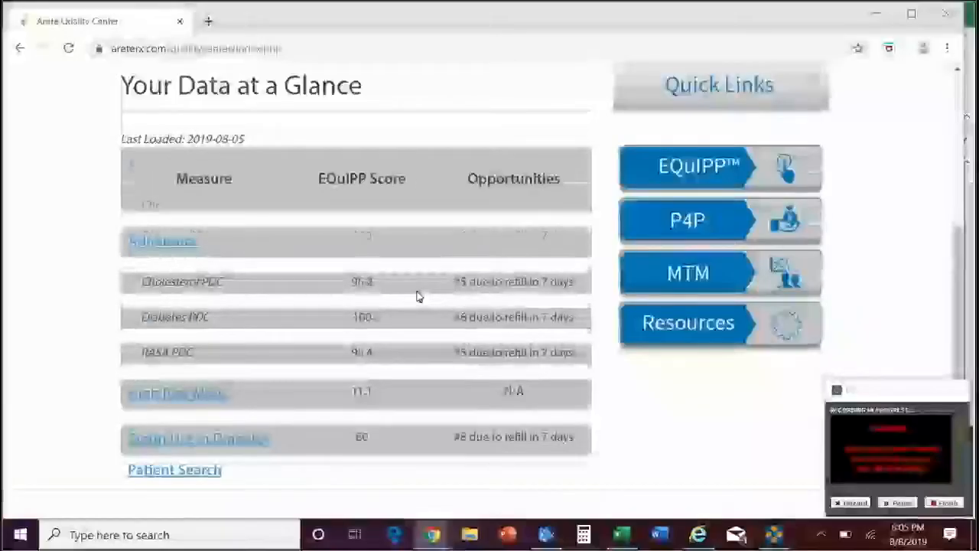
scroll("down", 3)
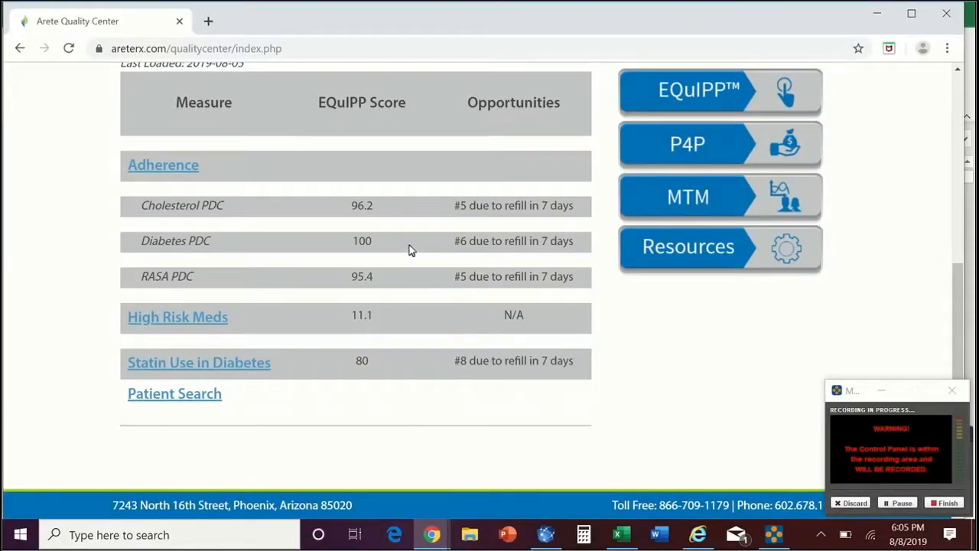